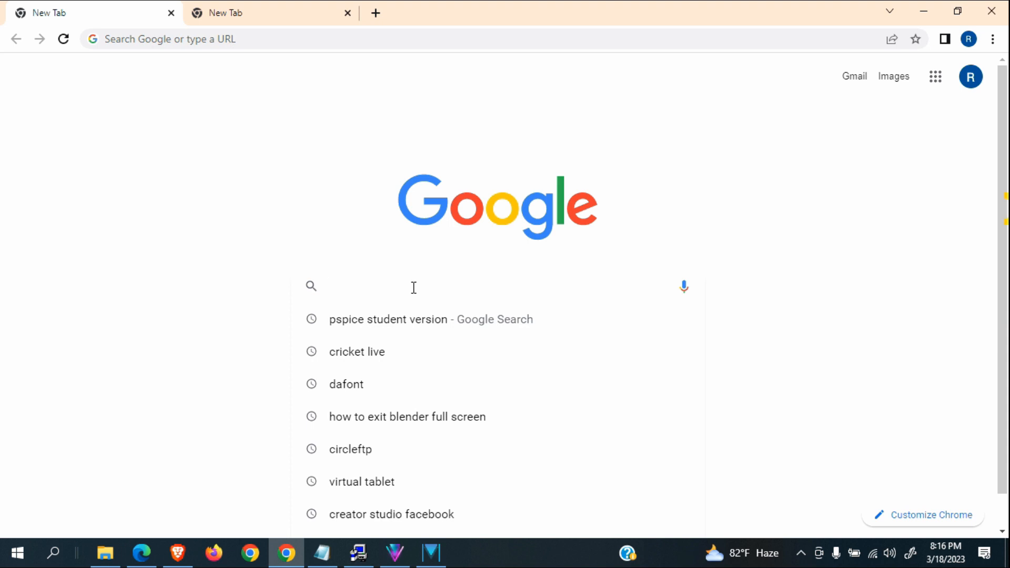
Select and copy the Google Drive share link for the installer from the Notepad note
click(386, 287)
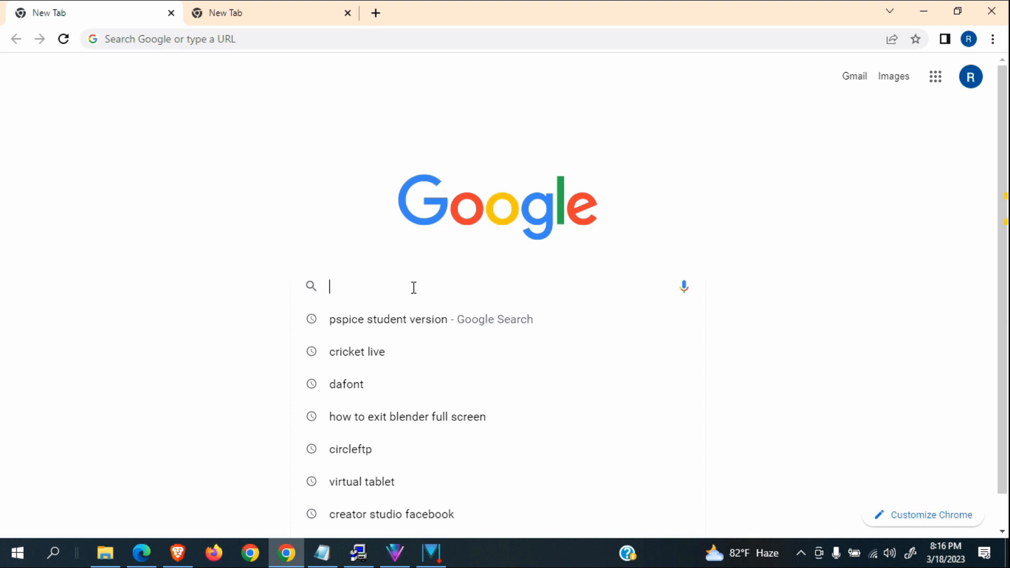
mouse_move(403, 477)
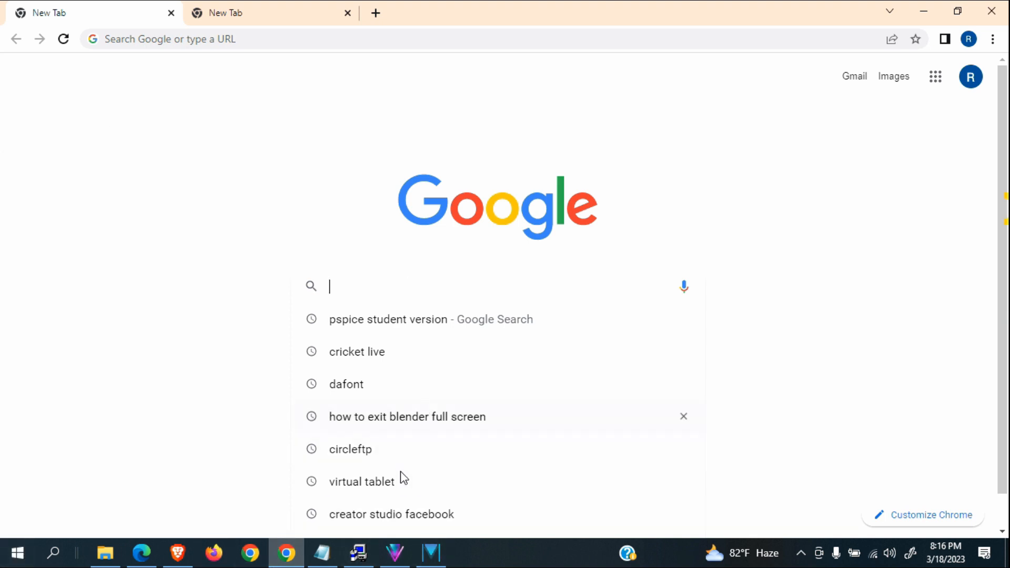
click(324, 554)
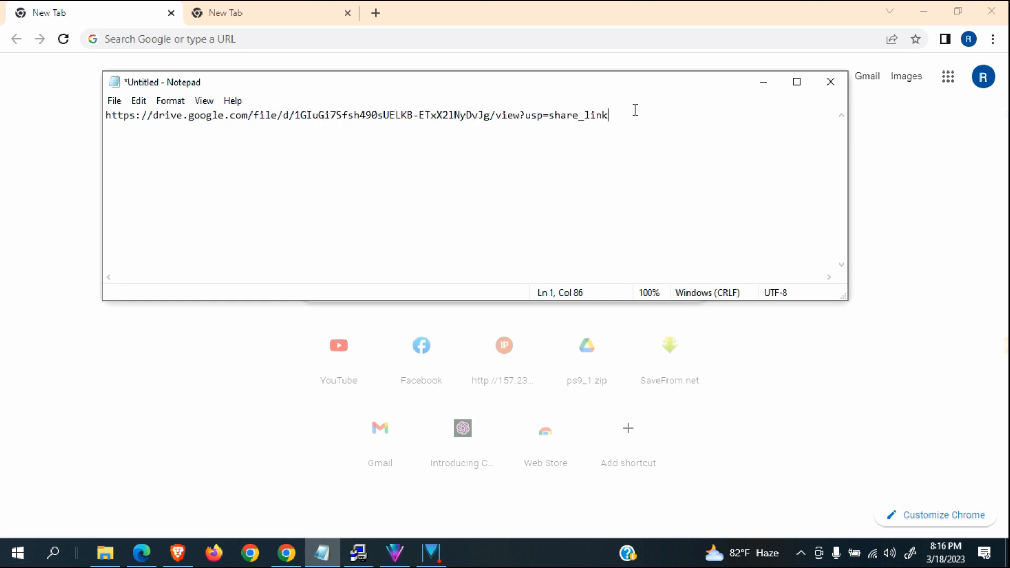
key(ctrl+a)
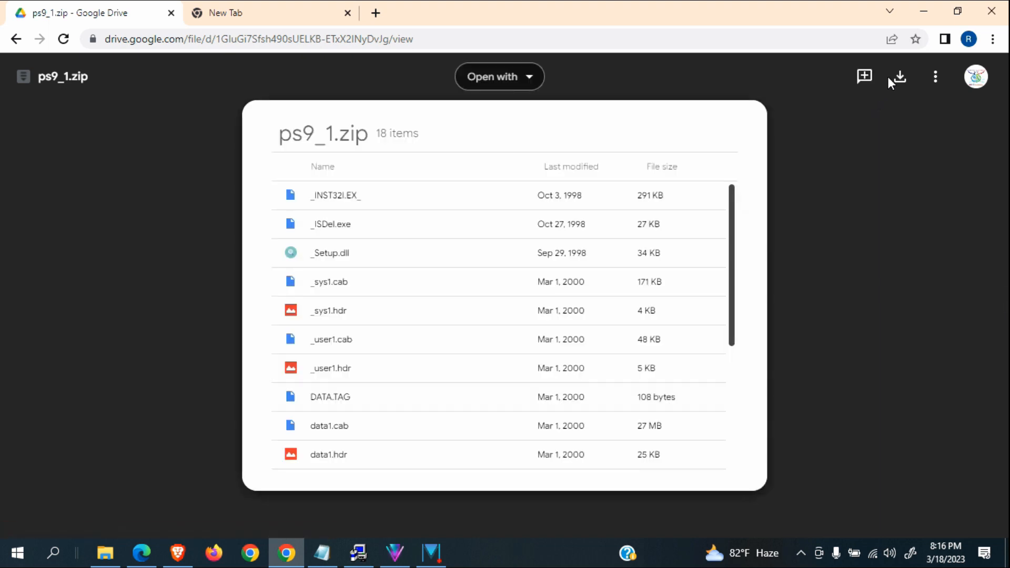
mouse_move(896, 77)
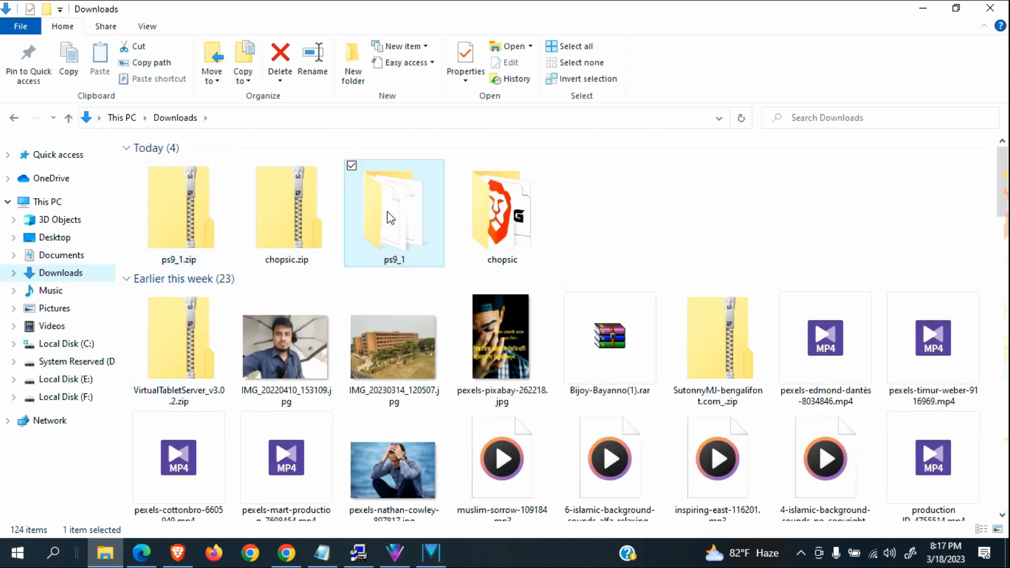
mouse_move(395, 203)
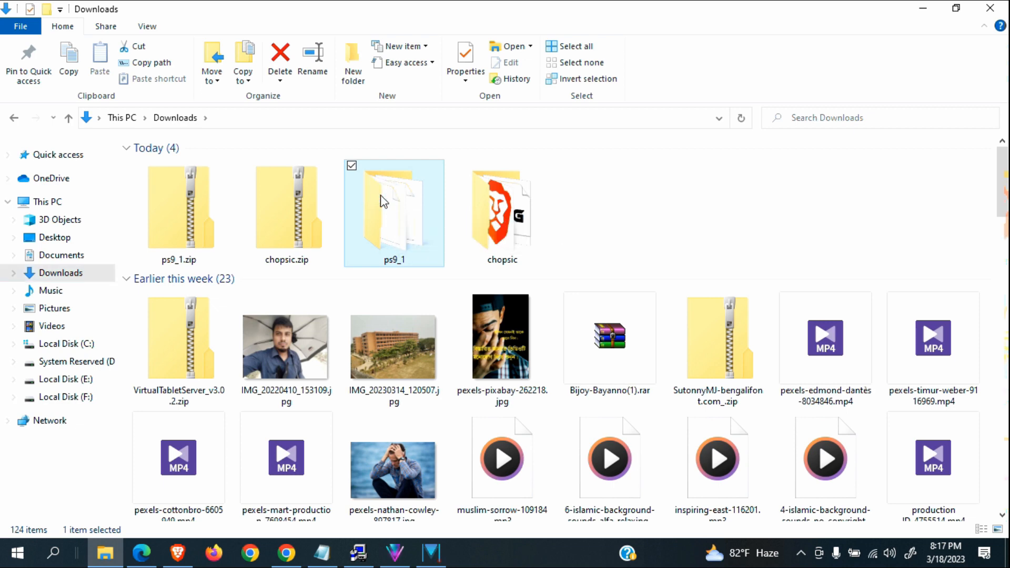
Open the extracted ps9_1 folder in Downloads and select the Setup.exe installer
double_click(393, 213)
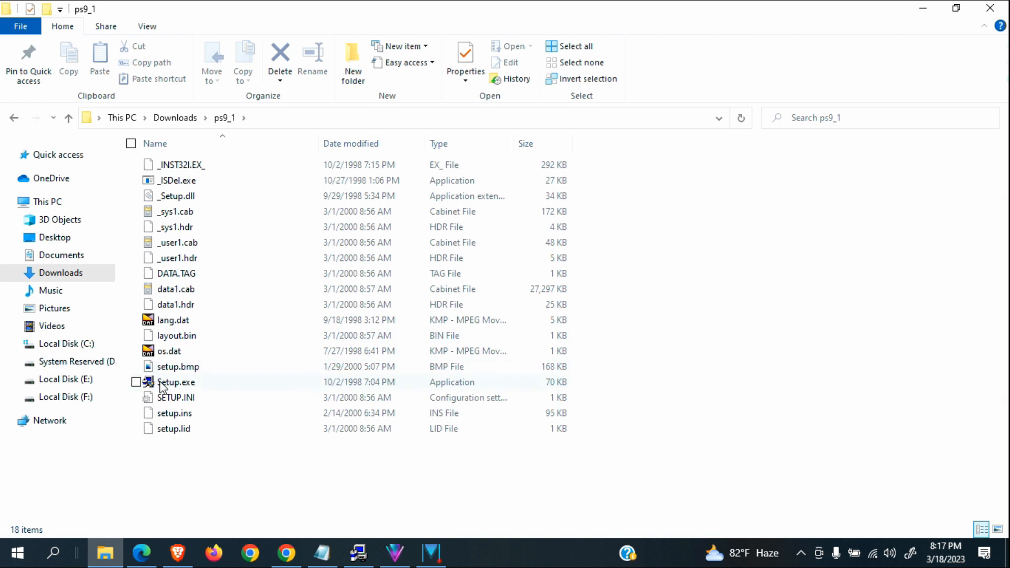
mouse_move(177, 366)
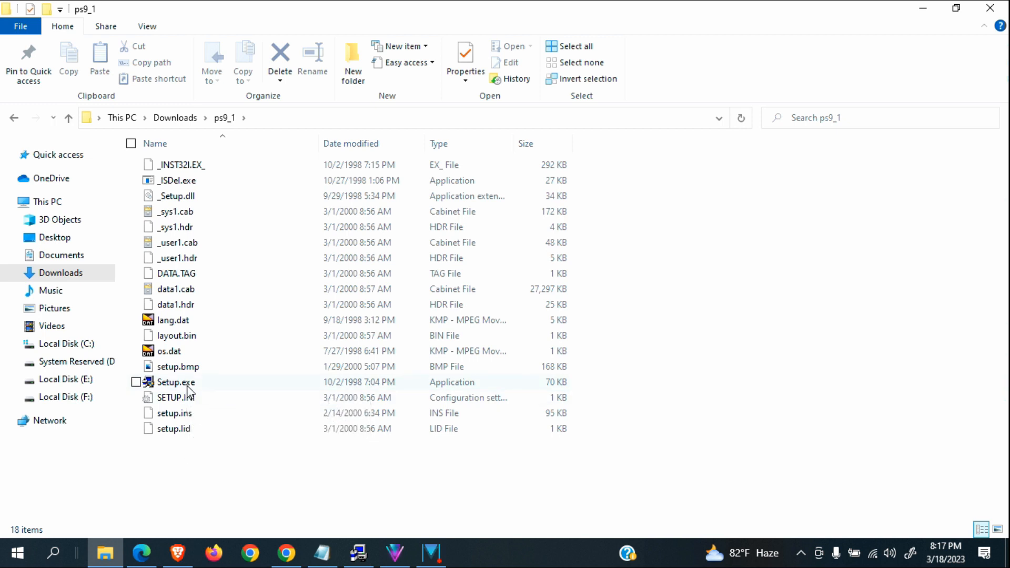
click(176, 382)
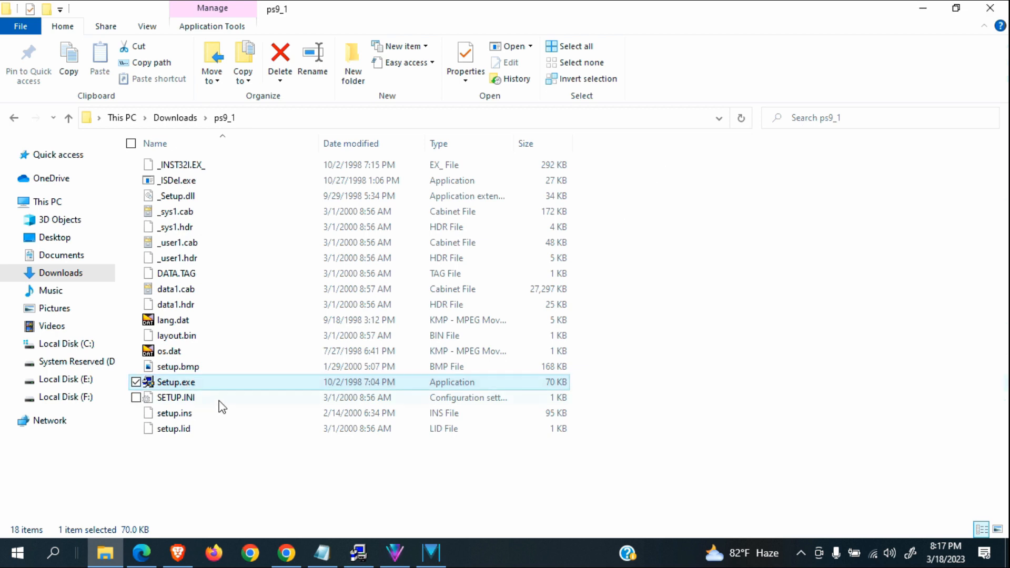
mouse_move(168, 385)
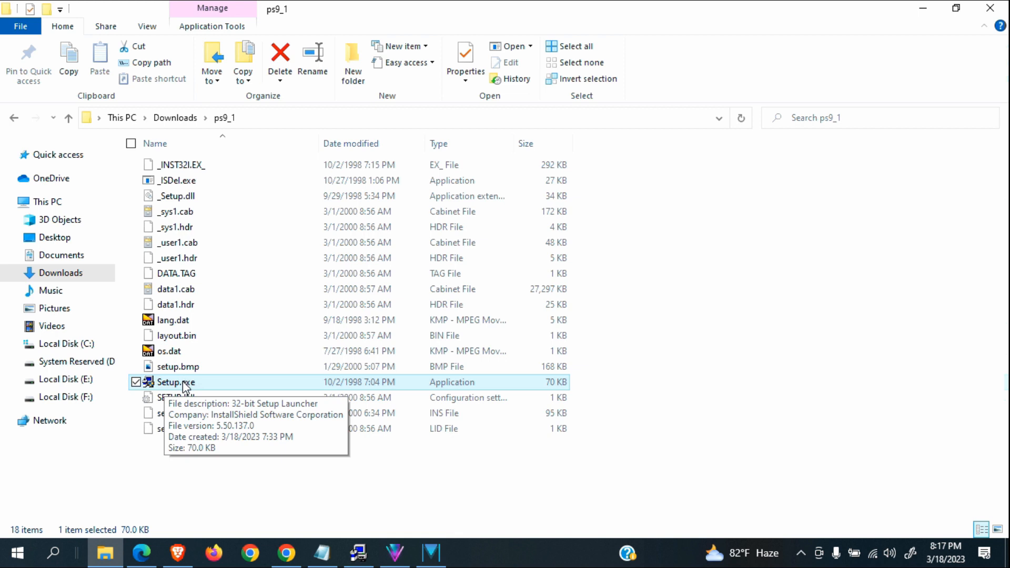
mouse_move(147, 392)
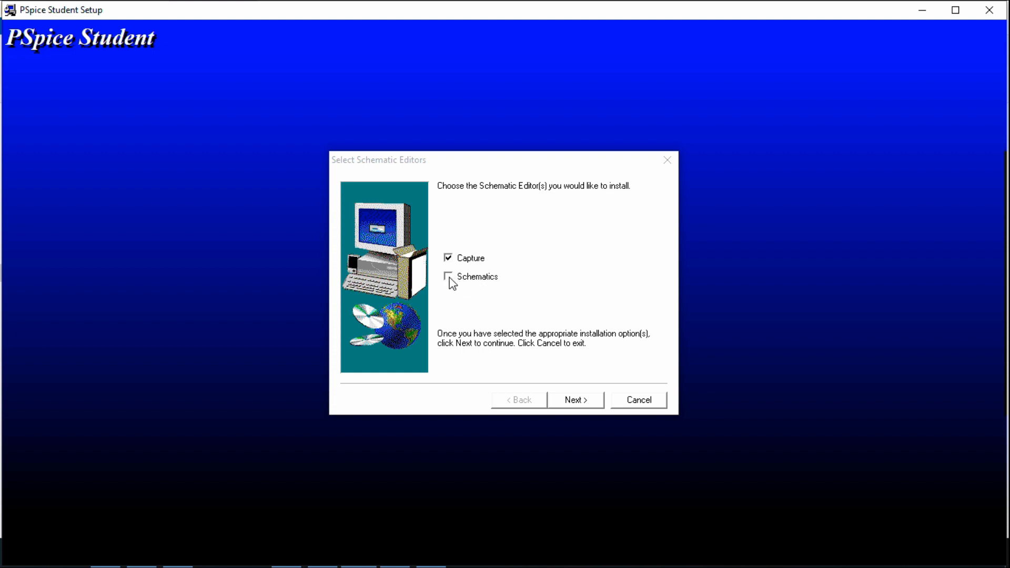
Choose Schematics alongside Capture in Select Schematic Editors and continue to the program folder step
click(448, 277)
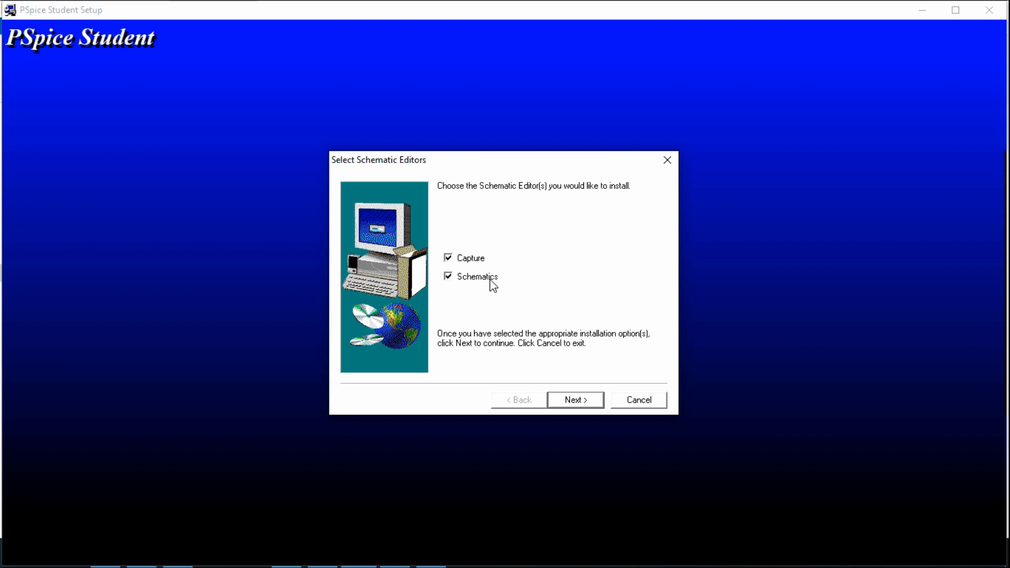
mouse_move(507, 303)
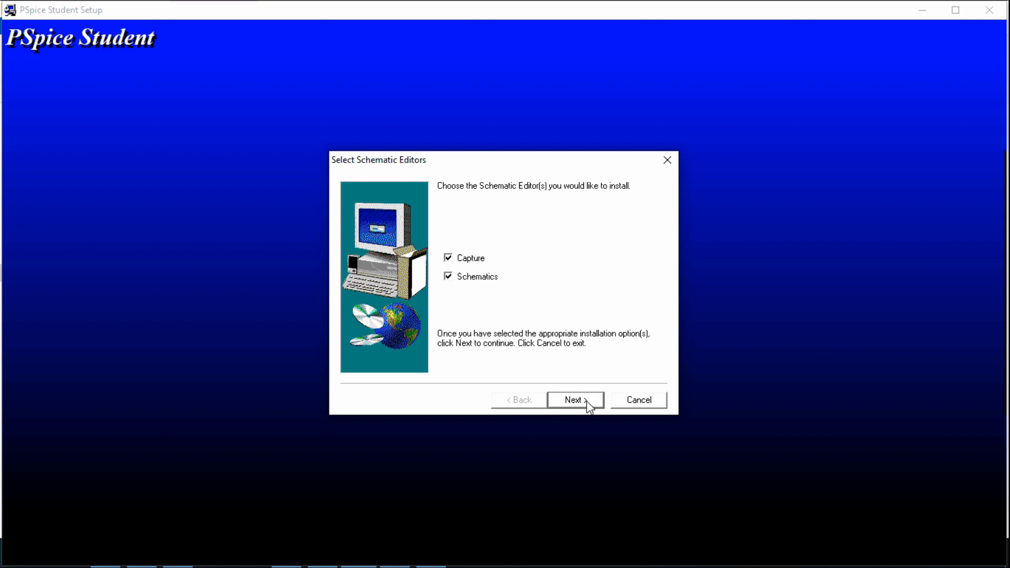
click(574, 400)
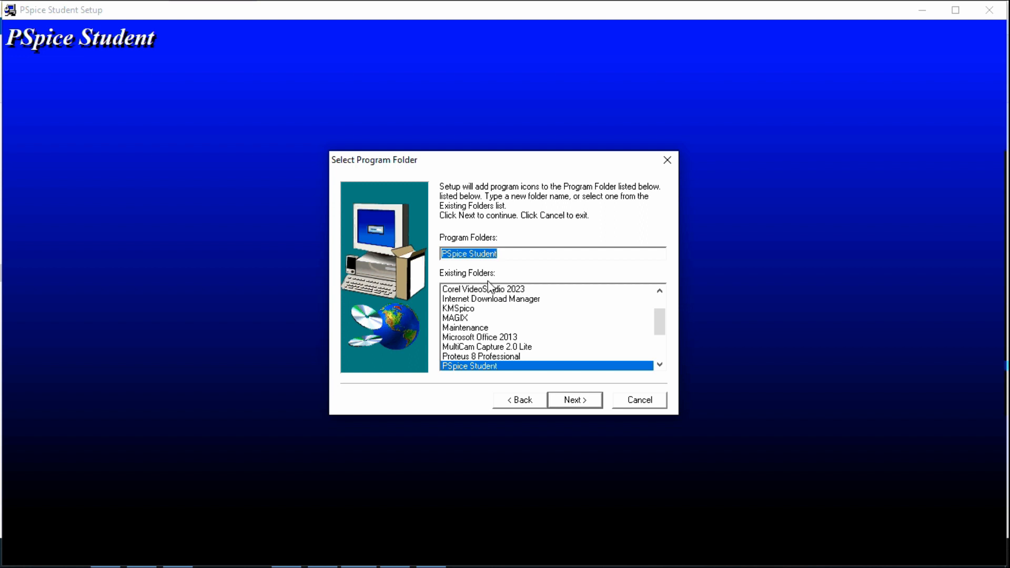
mouse_move(463, 373)
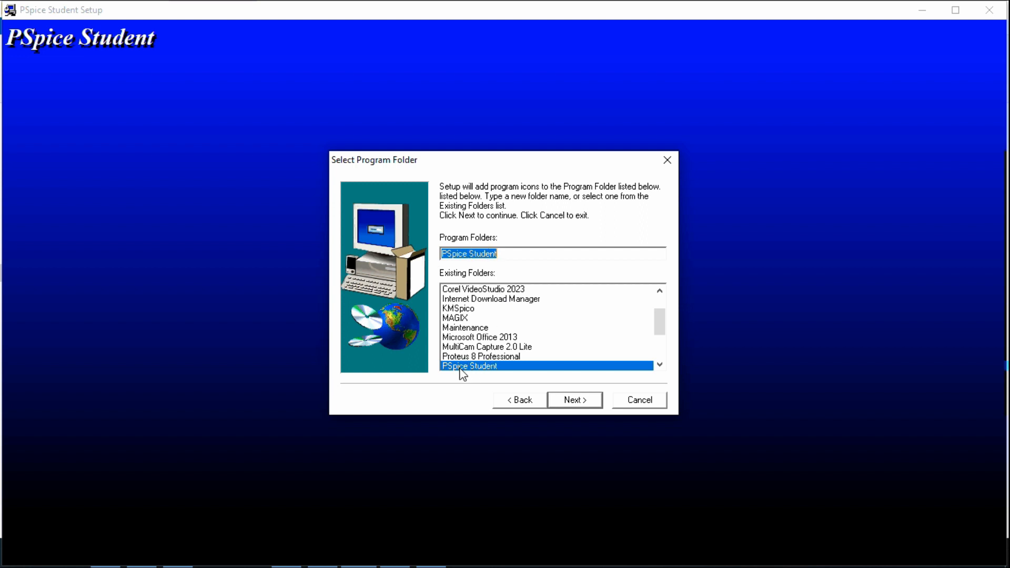
mouse_move(491, 373)
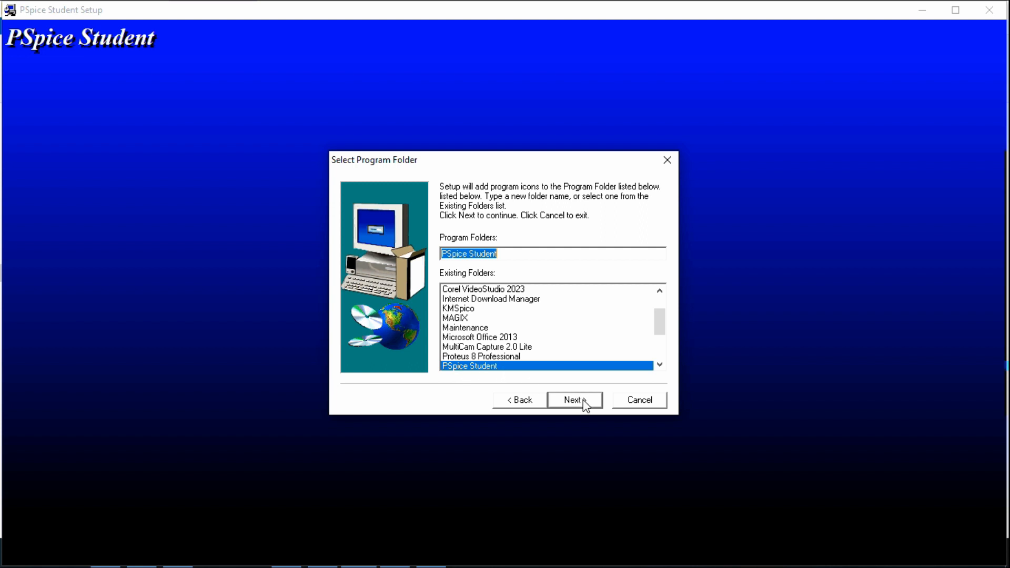
Accept the PSpice Student program folder and confirm the summary to begin copying files
click(573, 399)
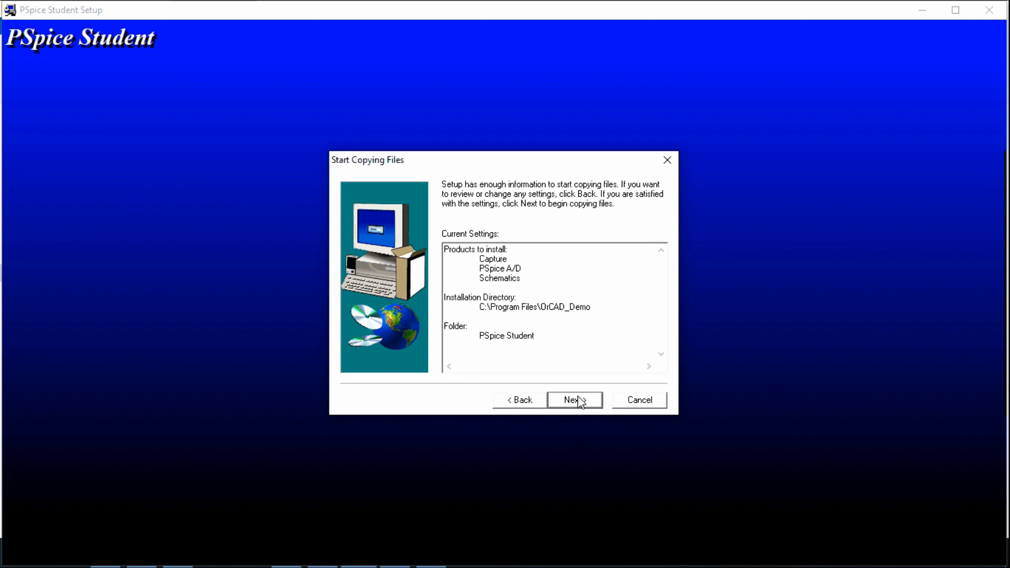
click(573, 400)
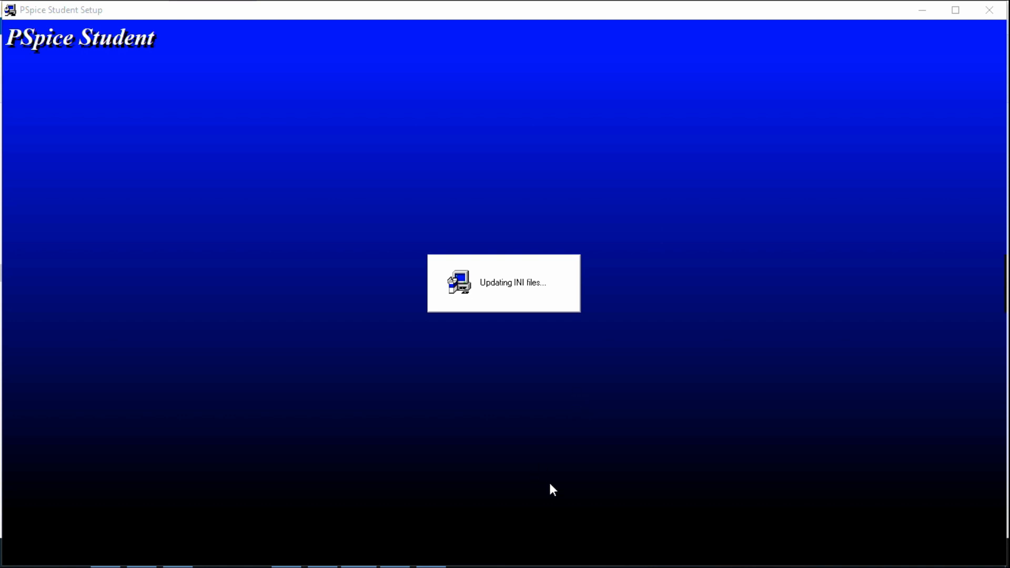
mouse_move(544, 309)
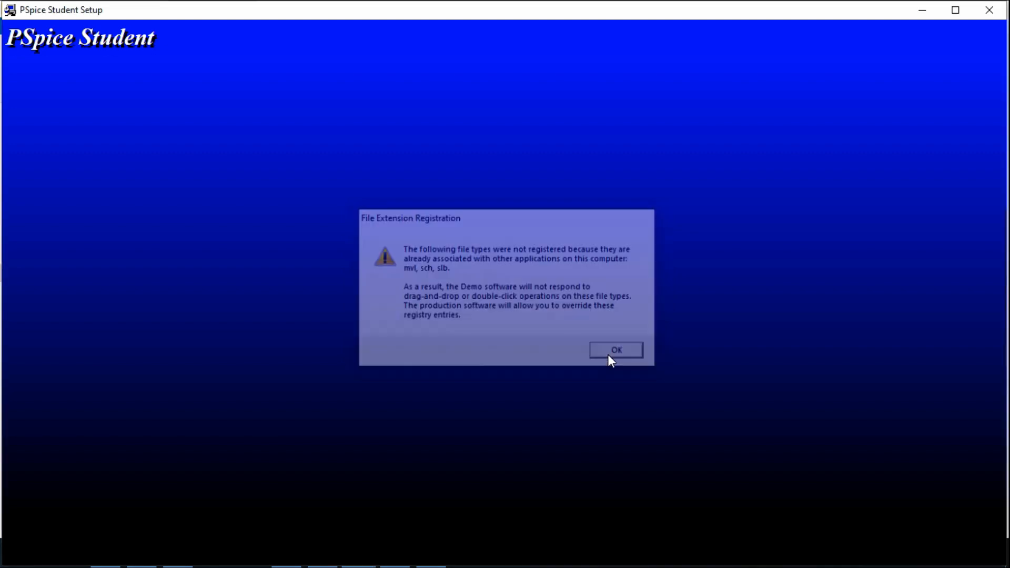
Dismiss the File Extension Registration warning and finish the completed installation
click(616, 349)
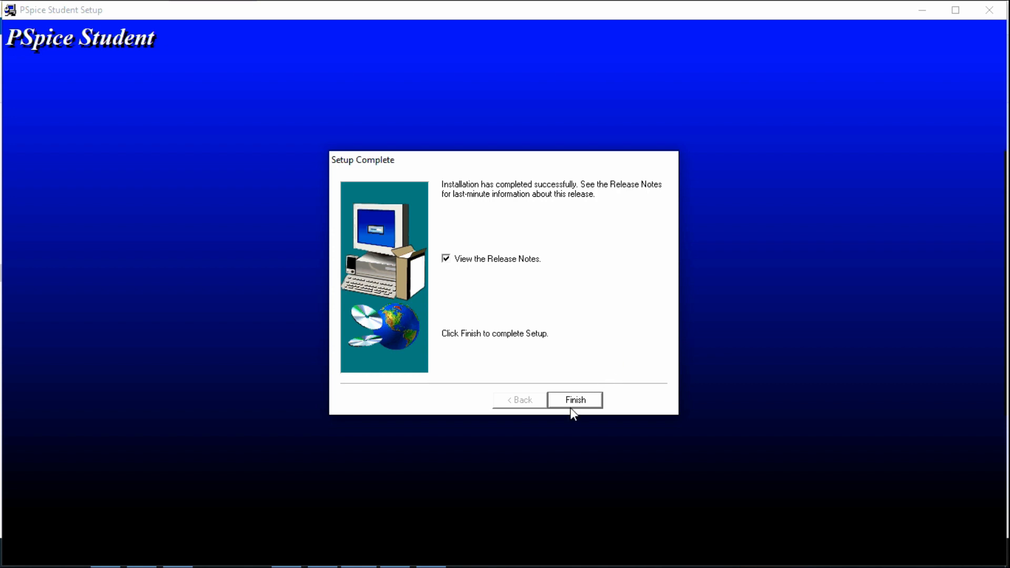
click(573, 400)
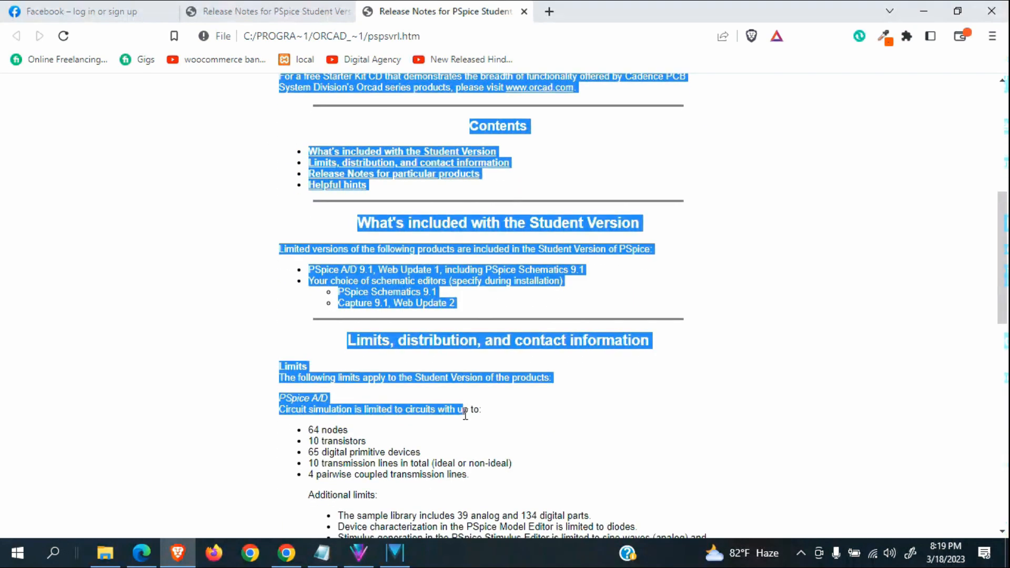
Clear the text selection on the release notes and close the duplicate Release Notes tab
scroll(up, 3)
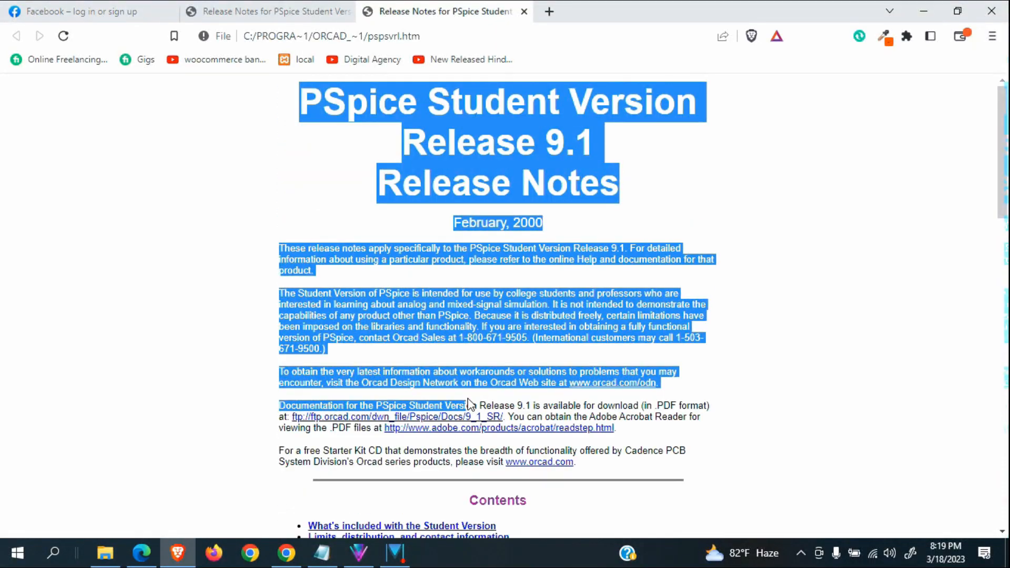
click(596, 222)
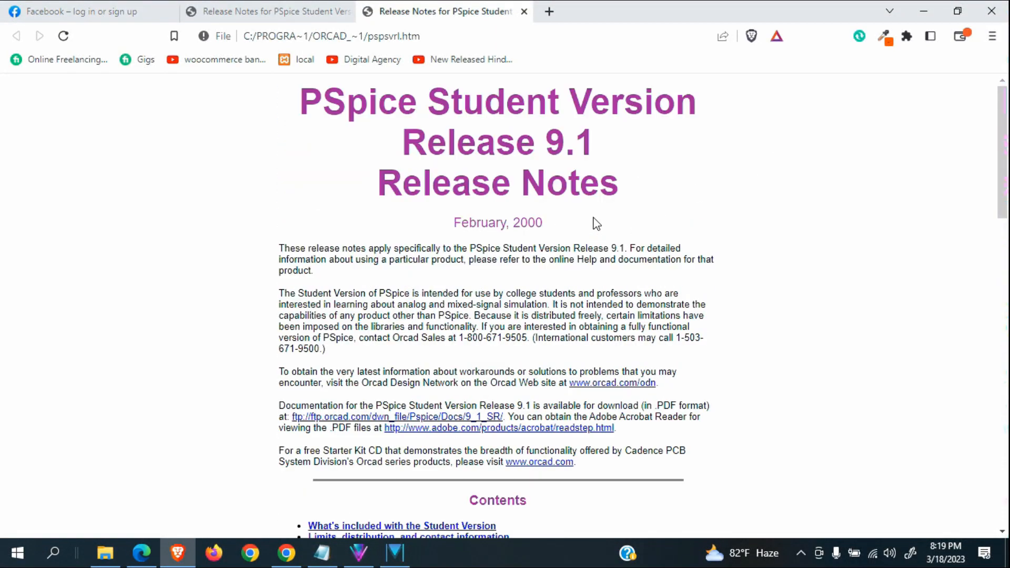
mouse_move(598, 239)
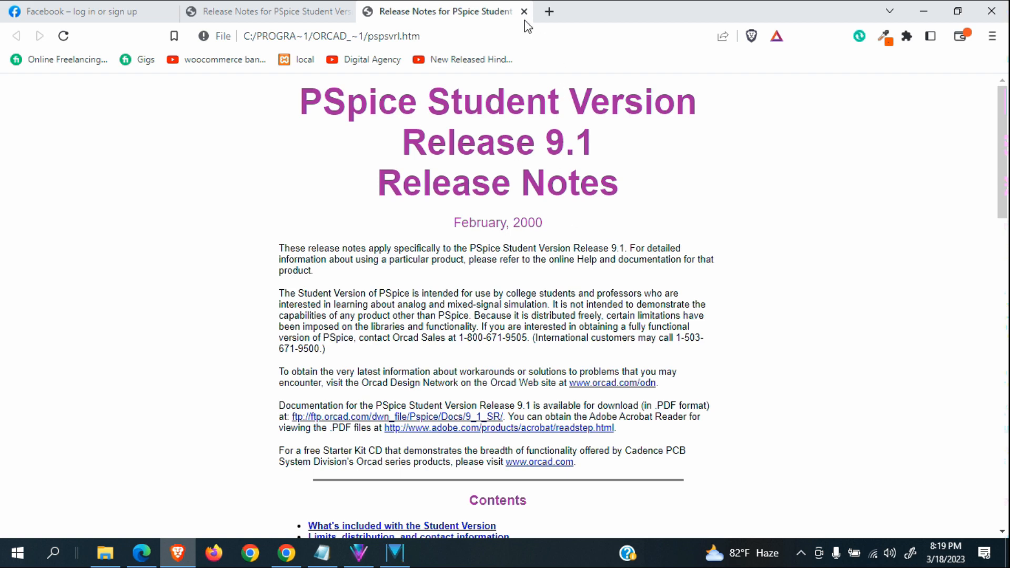
click(524, 12)
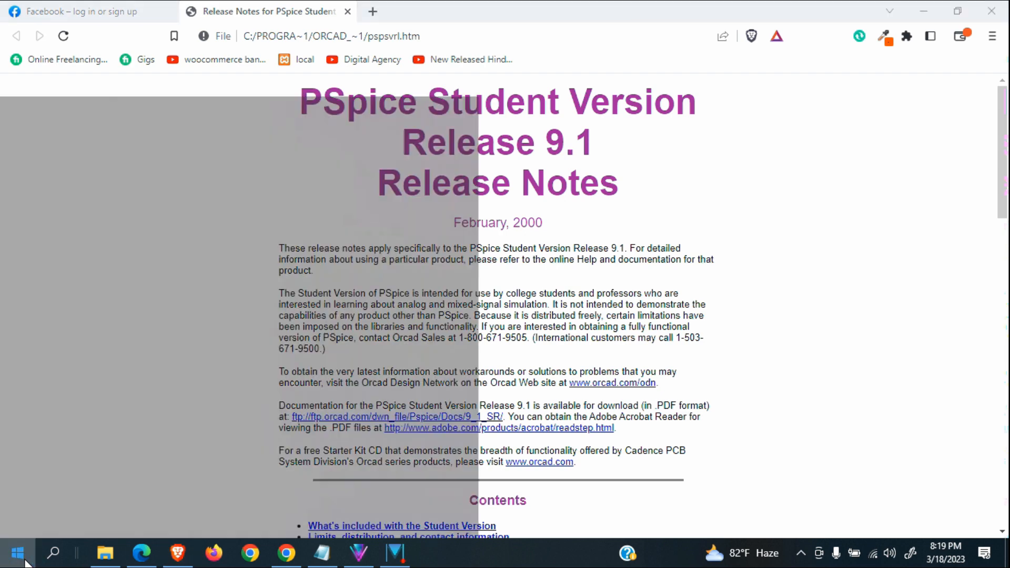
Launch Schematics from the Recently added entries in the Start menu
click(15, 553)
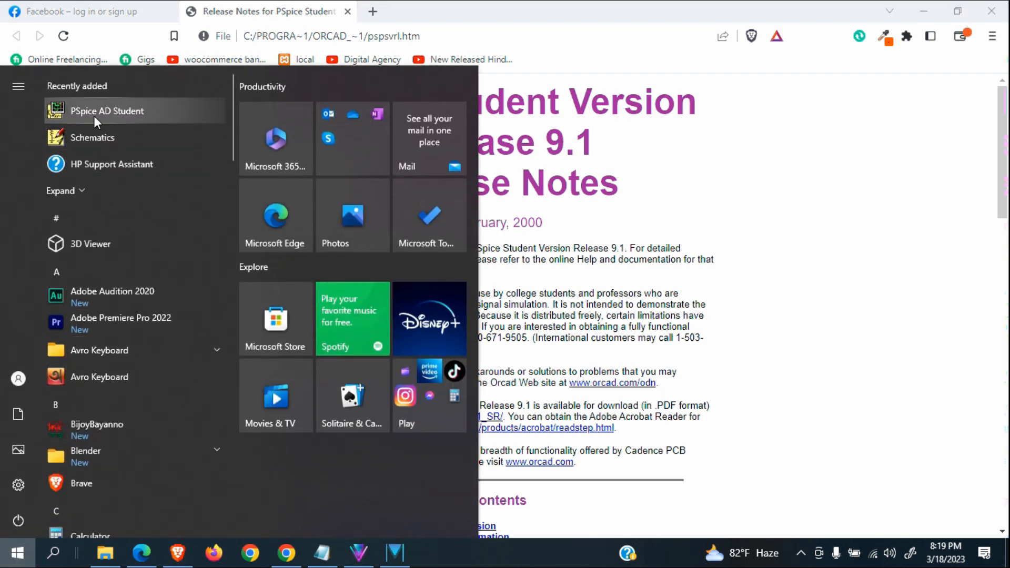
mouse_move(100, 137)
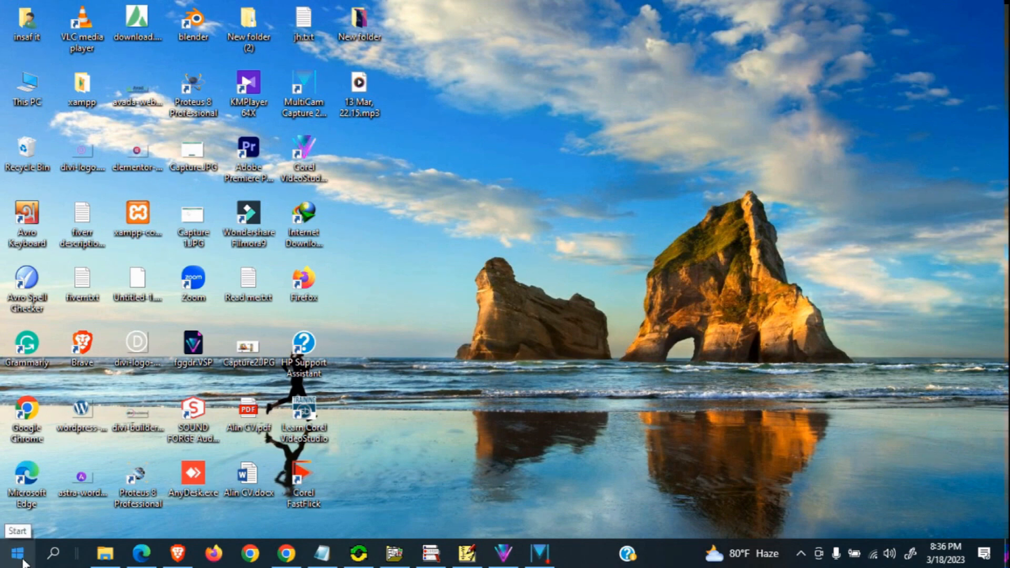
click(16, 552)
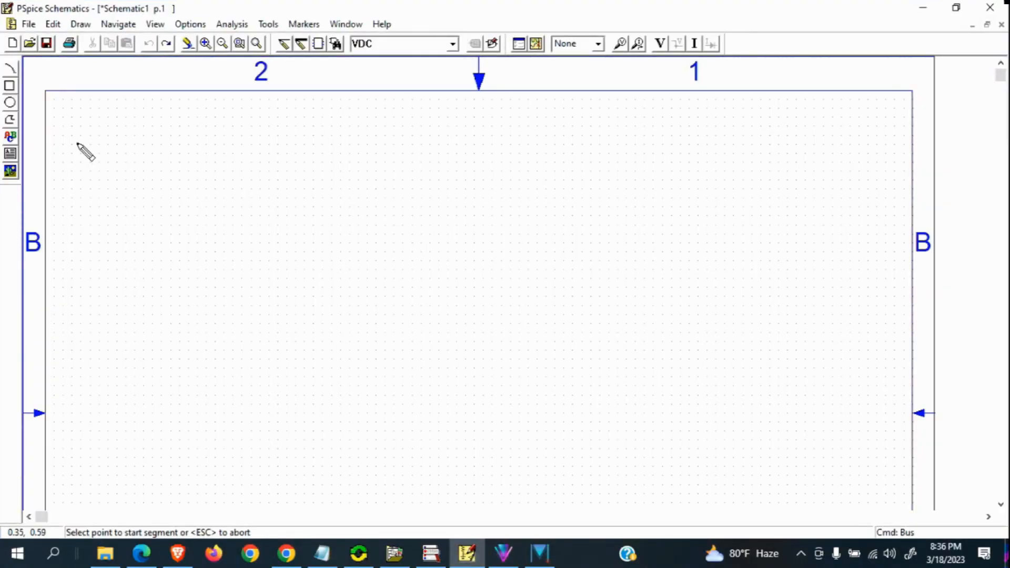
mouse_move(279, 55)
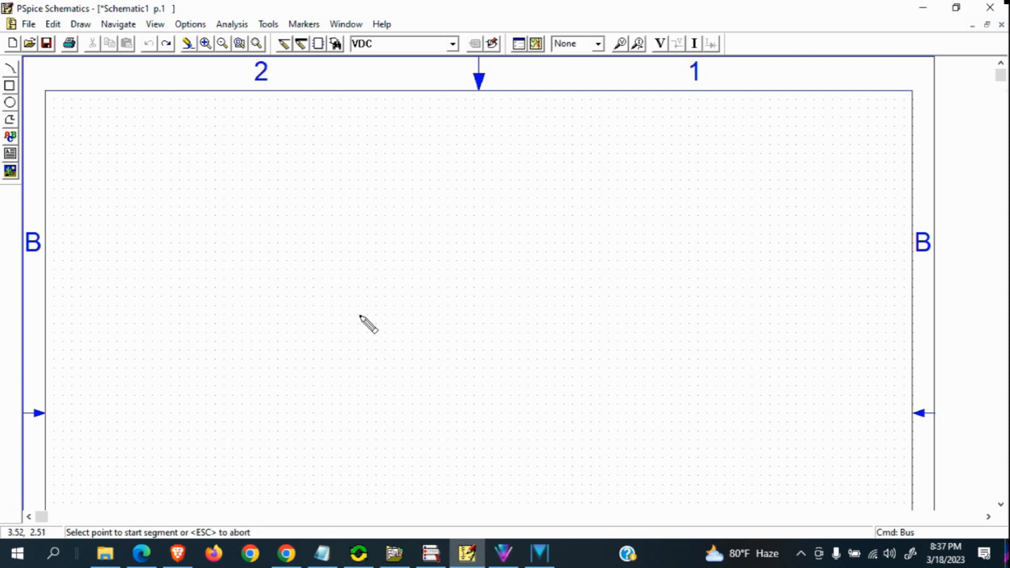
mouse_move(353, 309)
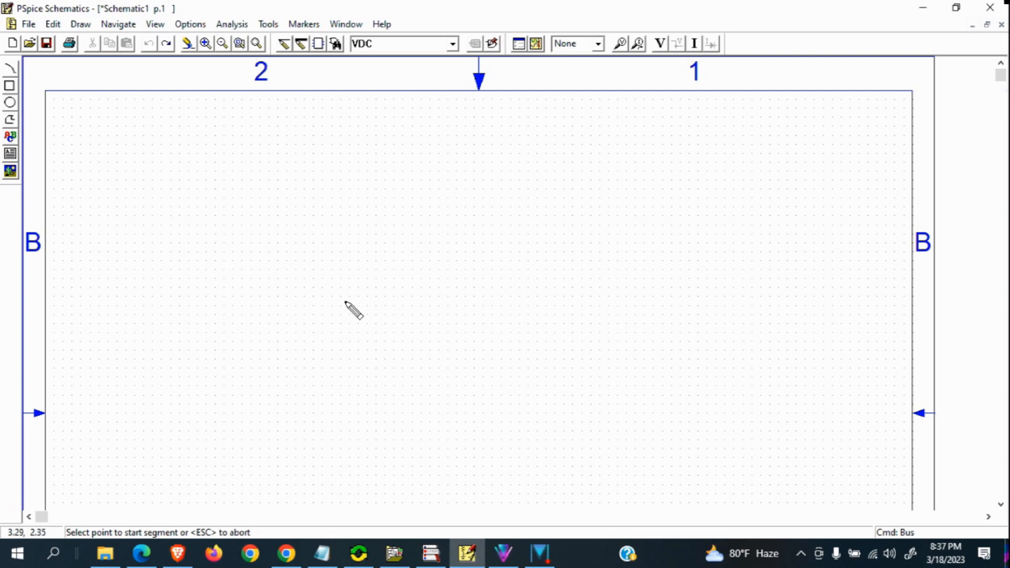
mouse_move(392, 251)
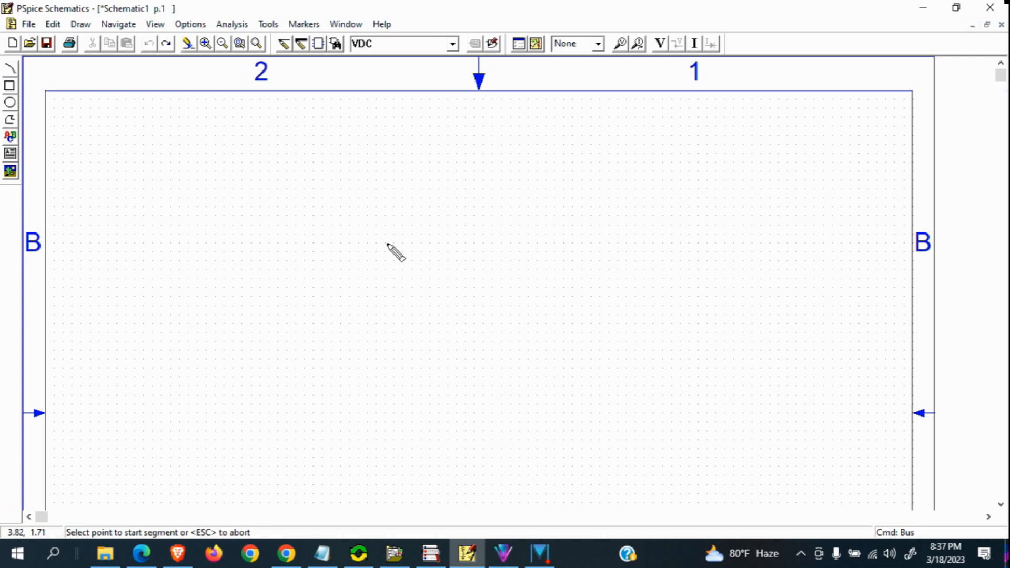
mouse_move(382, 257)
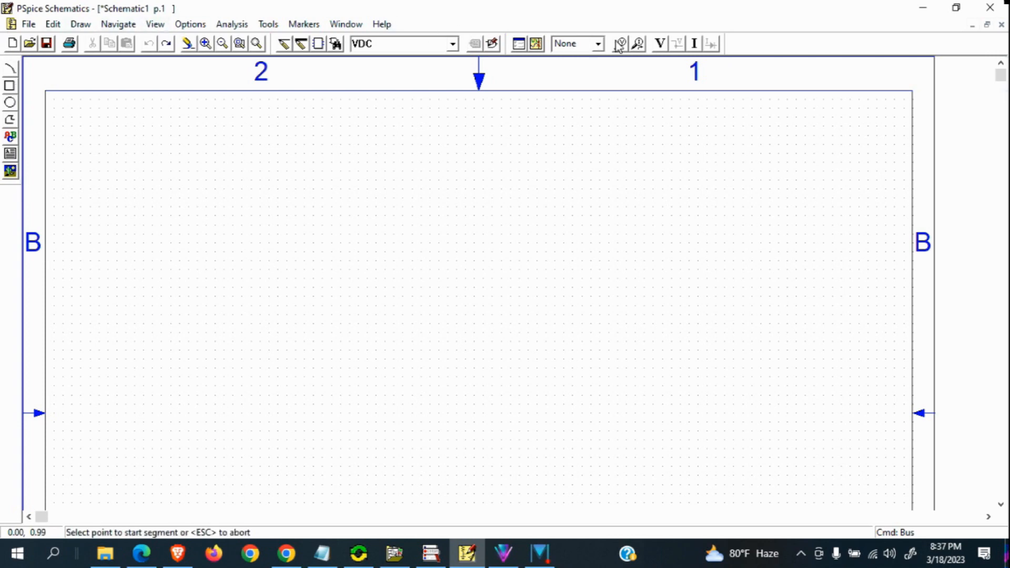
click(11, 170)
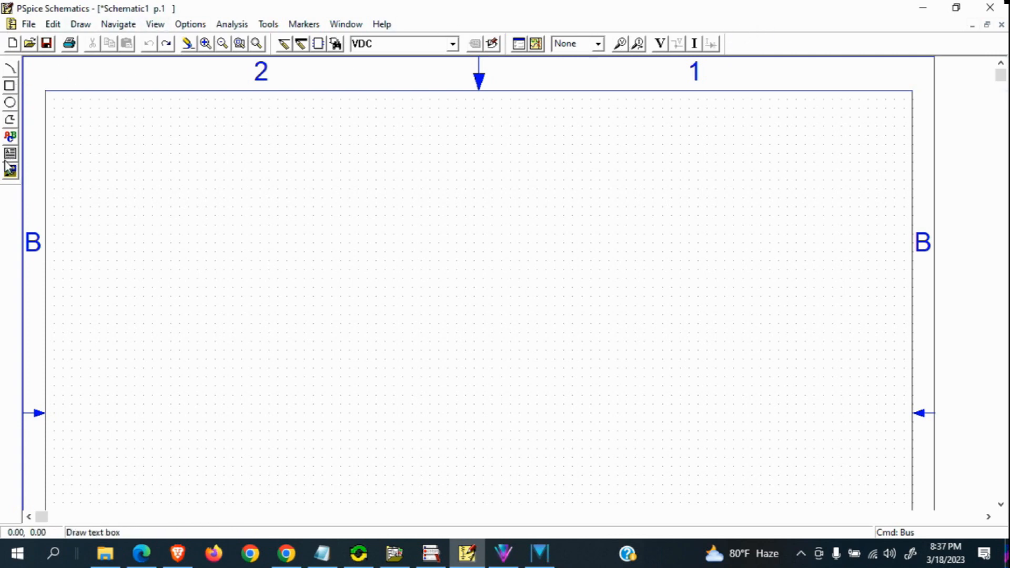
mouse_move(9, 168)
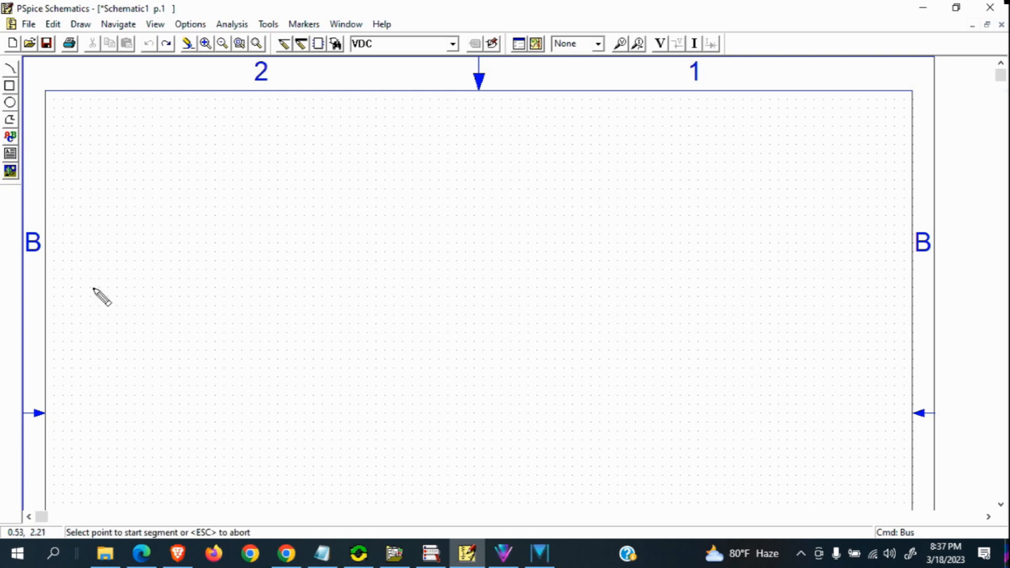
mouse_move(513, 514)
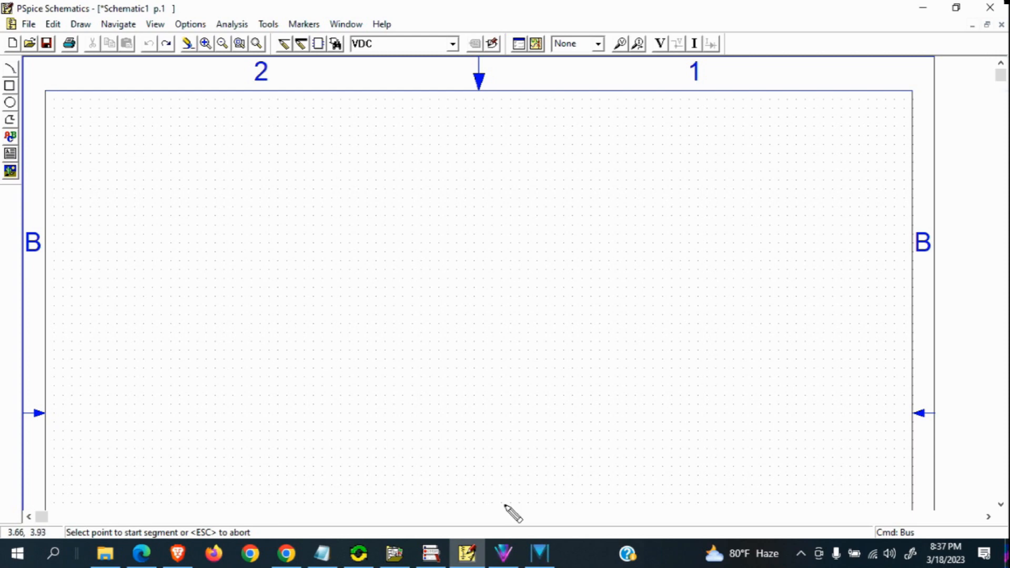